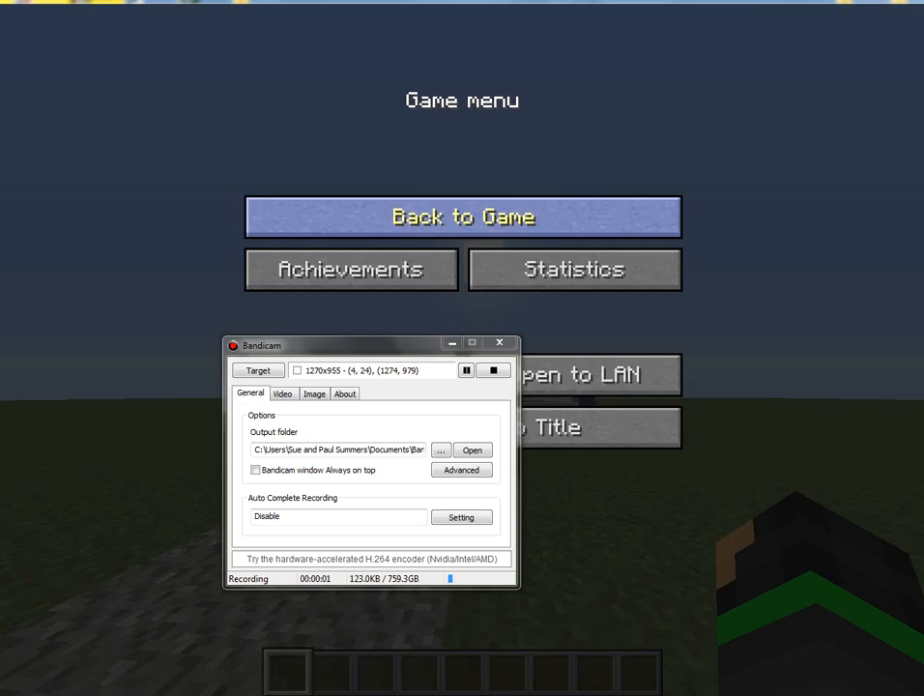
Step: Resume the game and walk up the gravel path into the glass-walled school
left_click(462, 216)
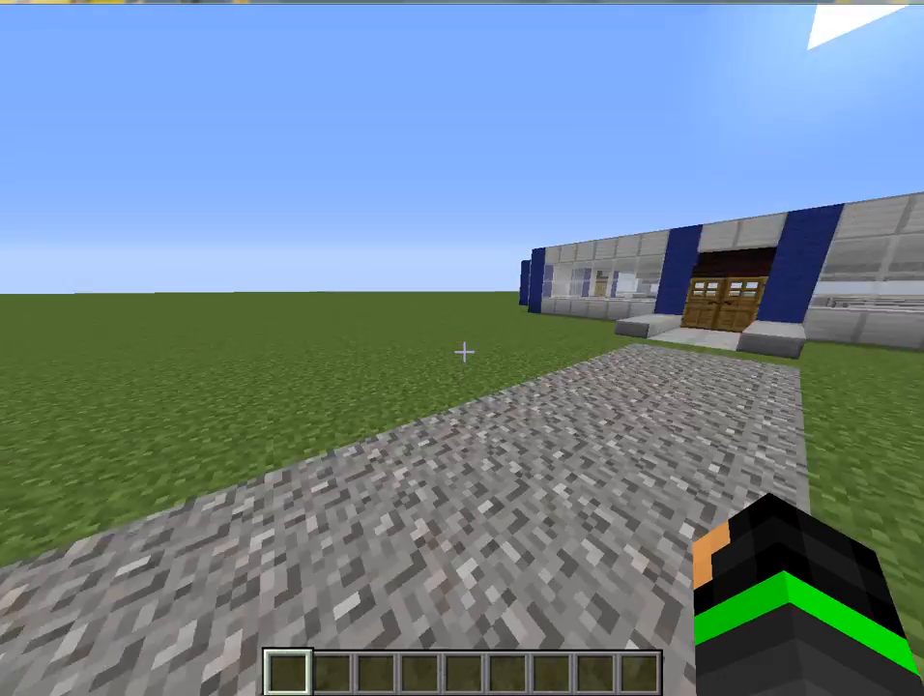
mouse_move(462, 348)
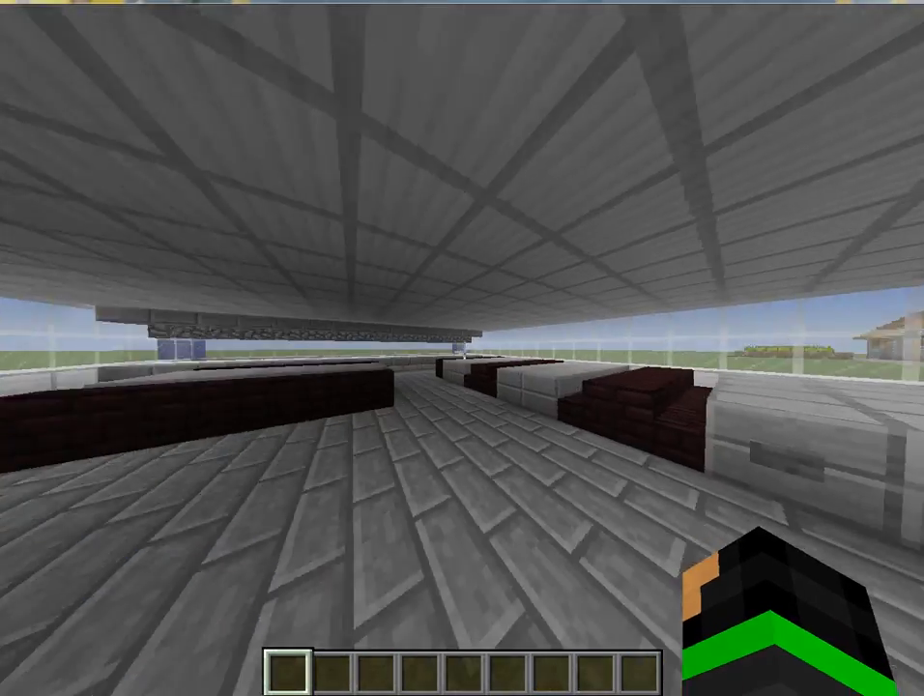
mouse_move(462, 348)
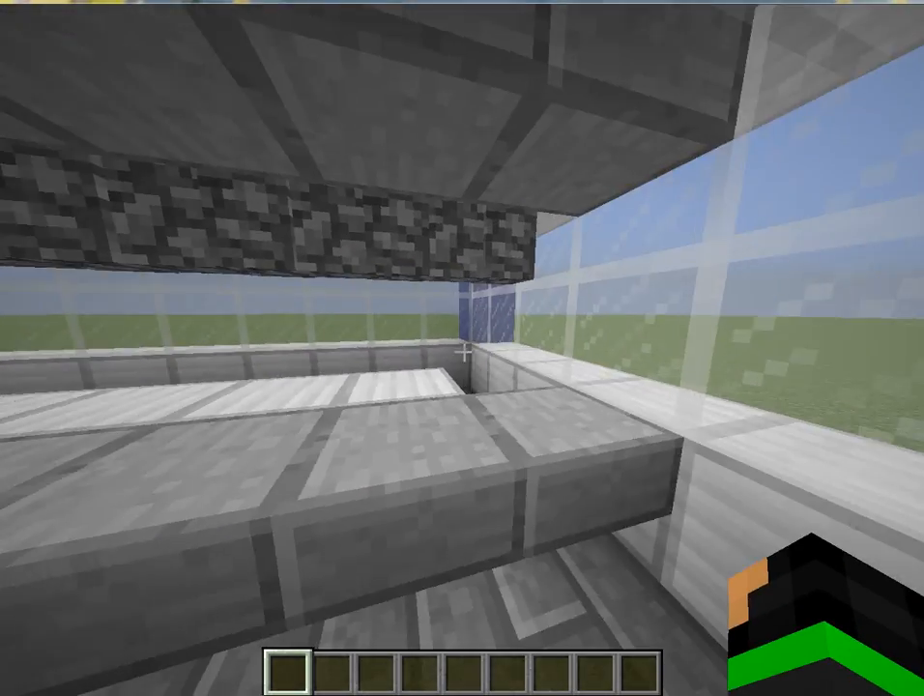
Step: Put rotten flesh, a spider eye and two other foods into the hotbar
key("e")
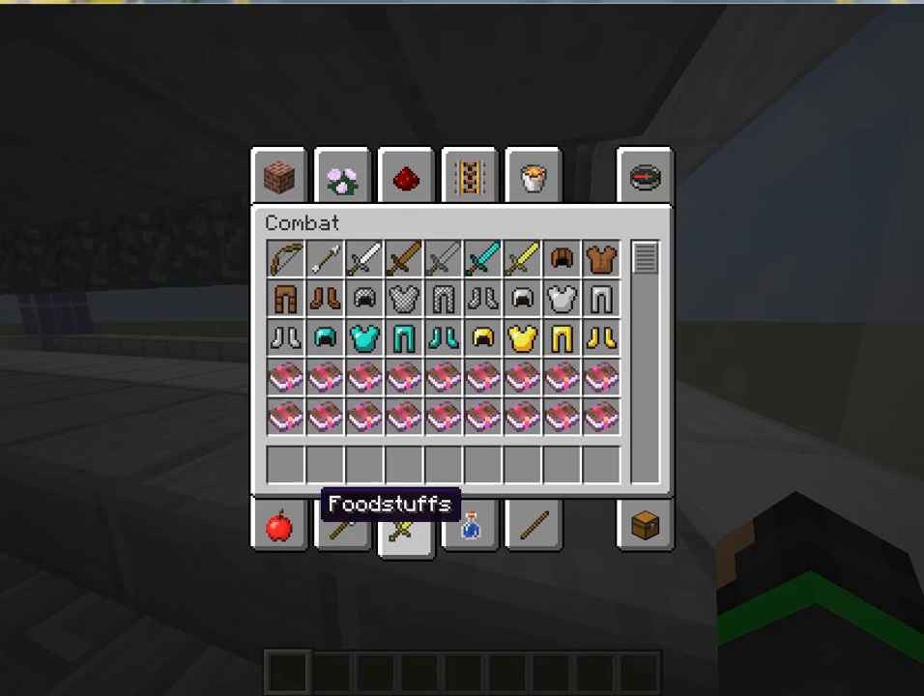
key("Escape")
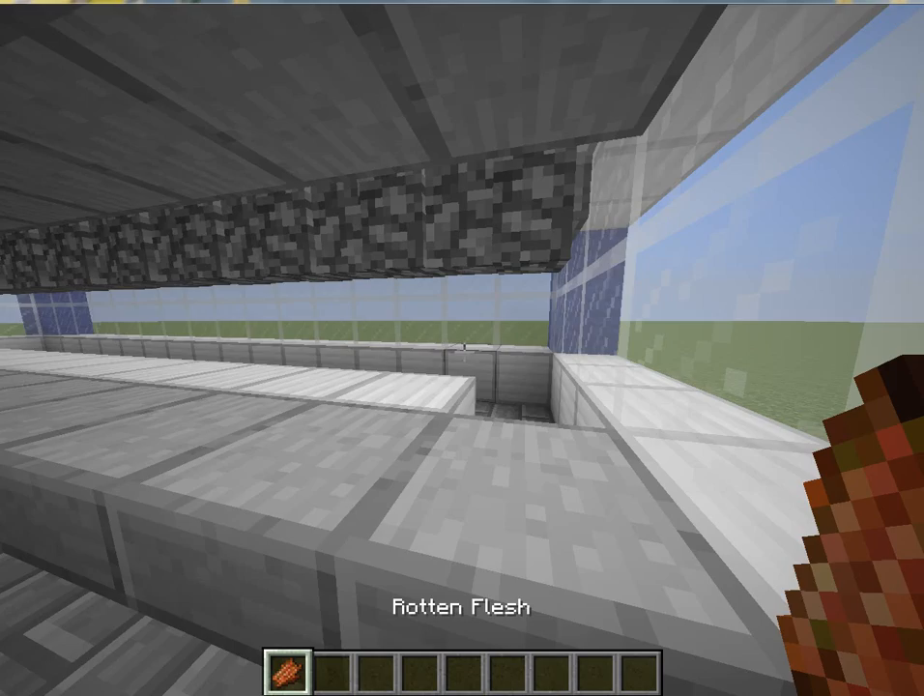
key("e")
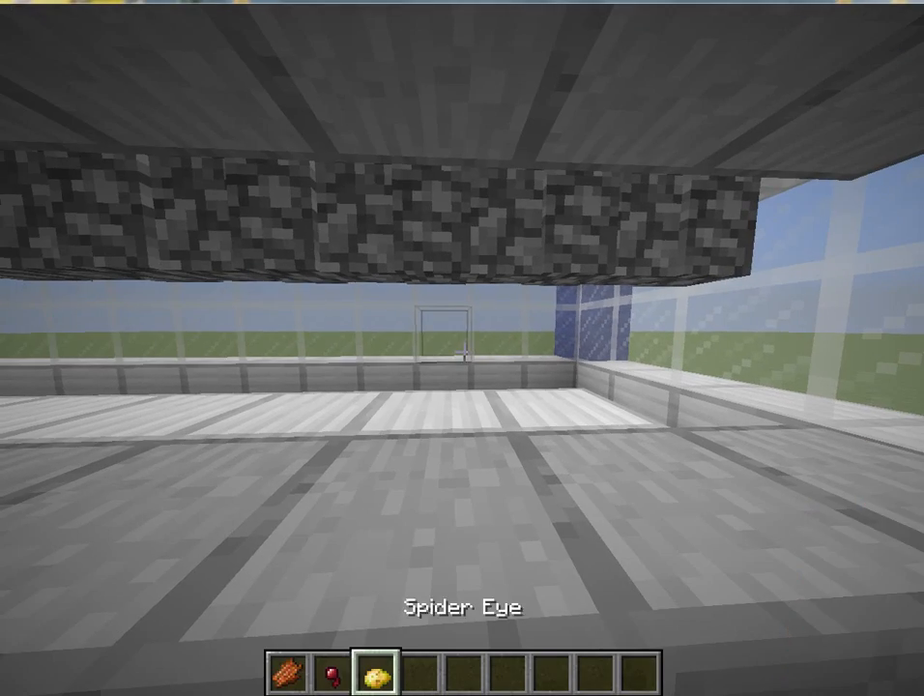
key("e")
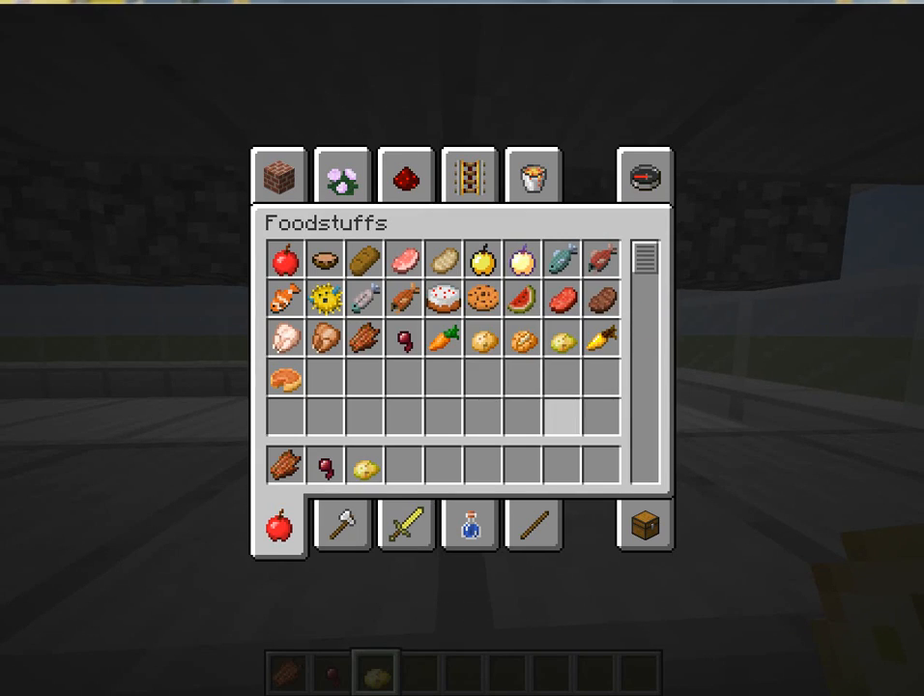
key("Escape")
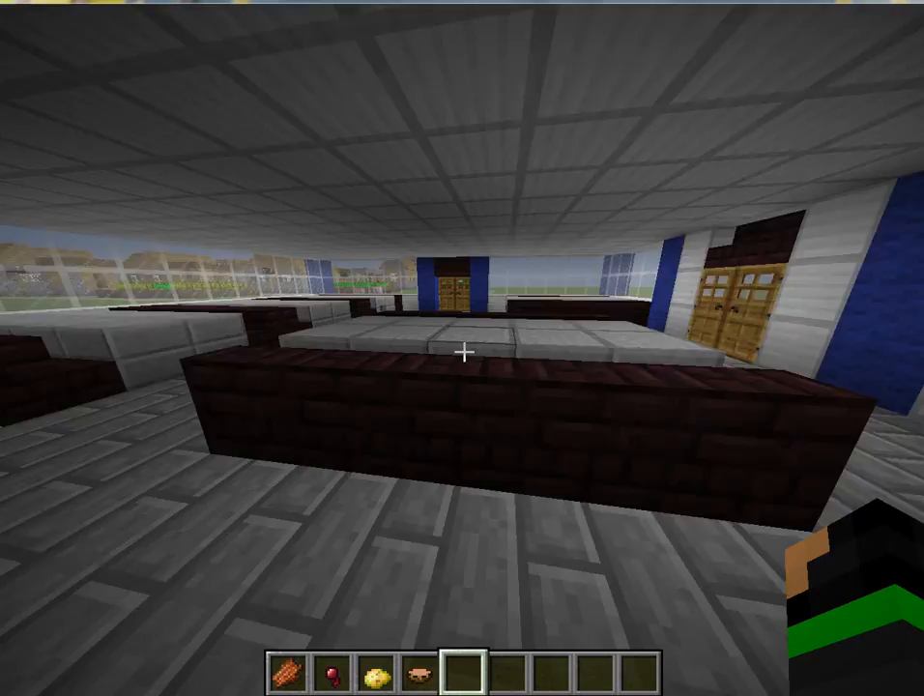
mouse_move(462, 348)
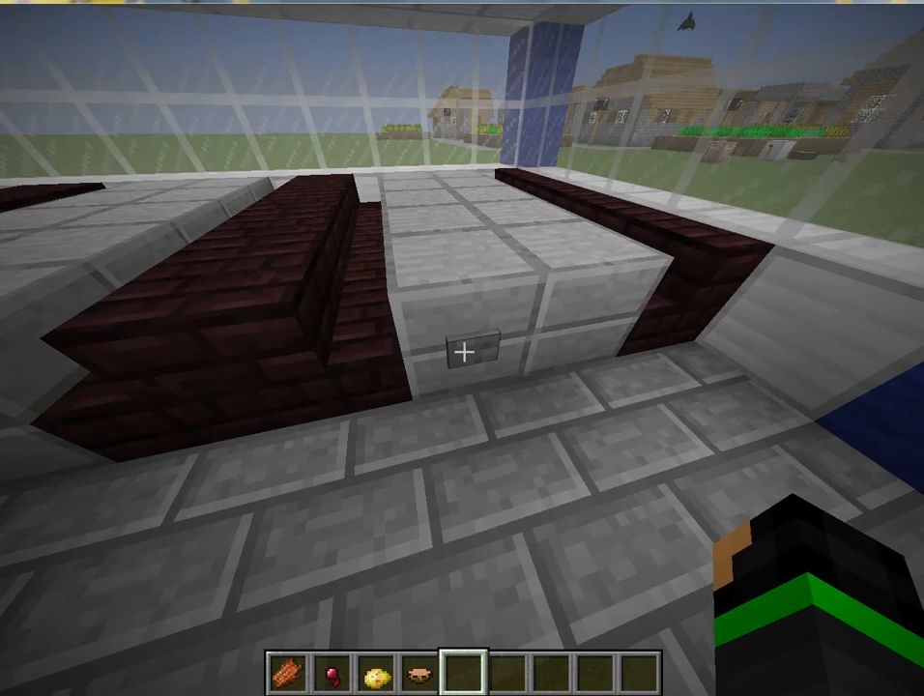
mouse_move(462, 348)
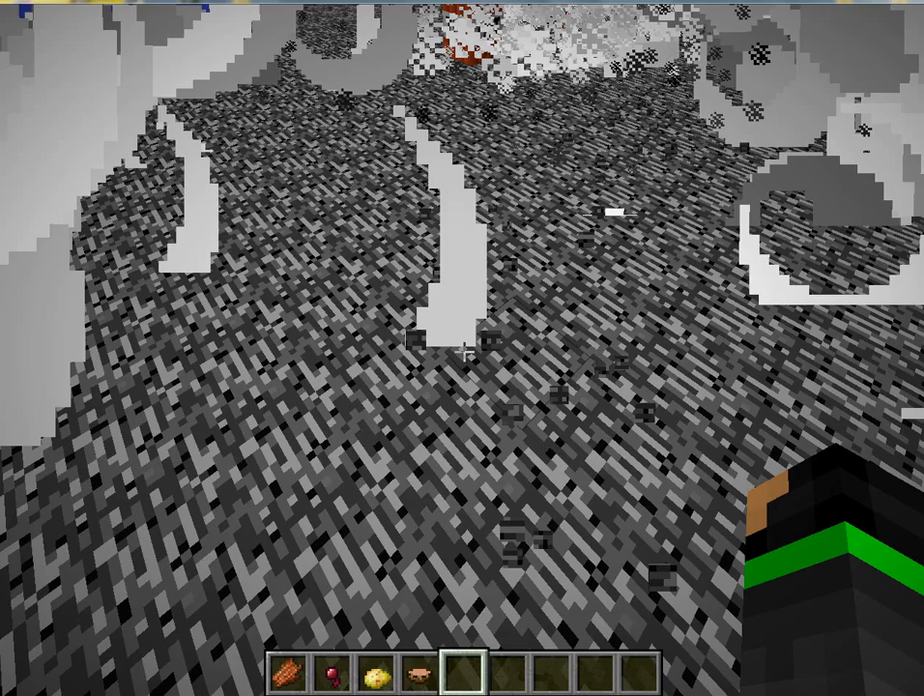
mouse_move(463, 348)
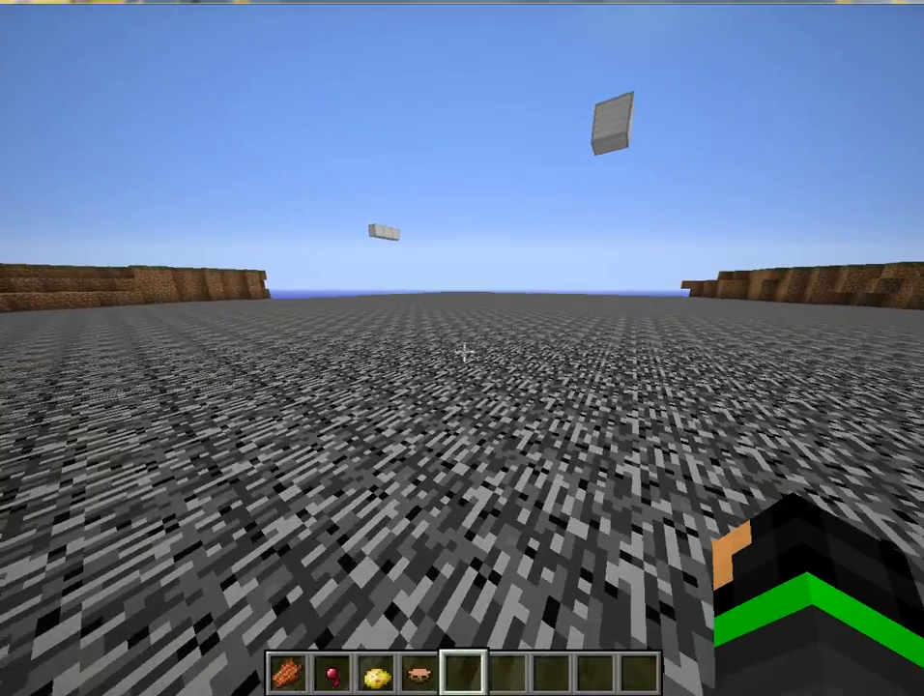
mouse_move(462, 348)
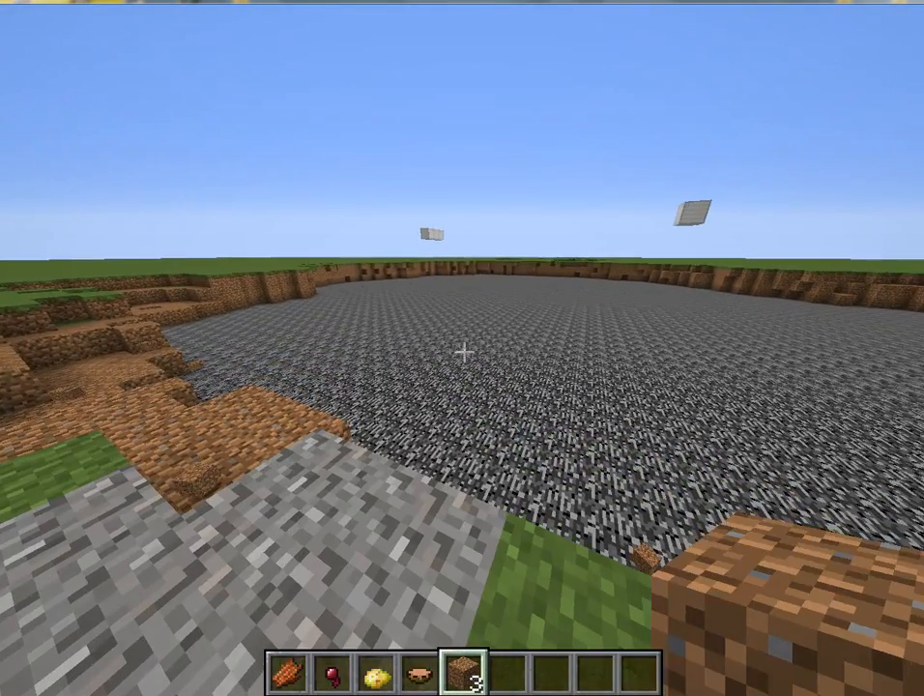
Step: Open the inventory at the crater's dirt edge to clear the hotbar
key("e")
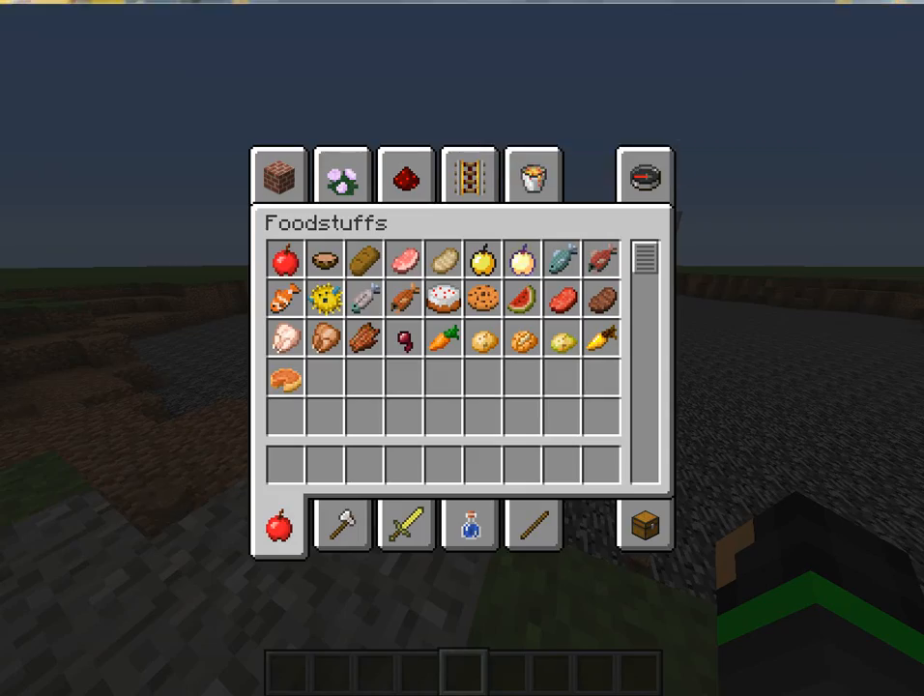
Step: Close the inventory and mine fifty dirt and five stone from the crater wall
key("Escape")
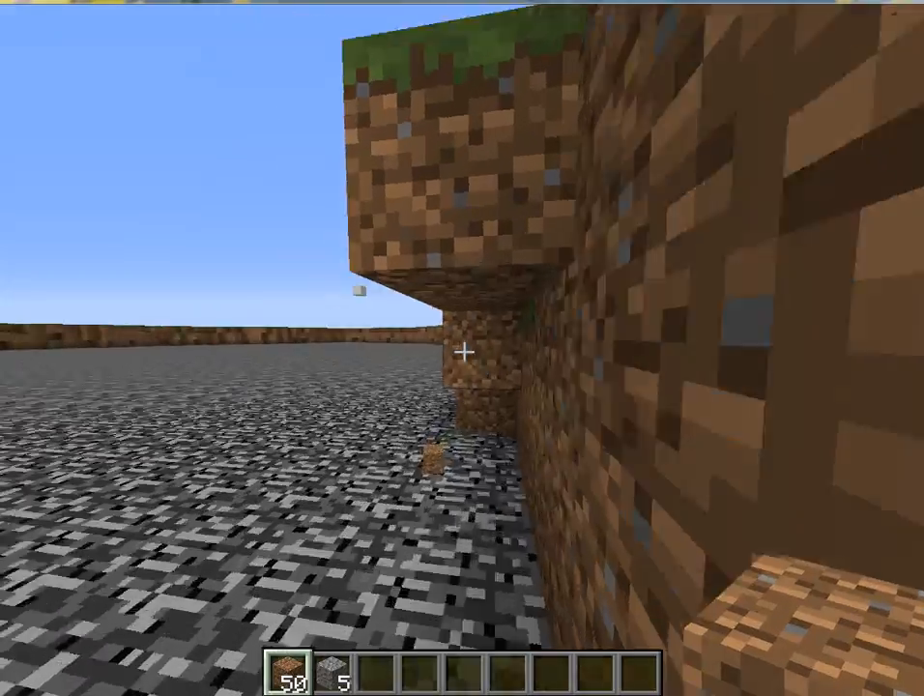
Step: Remove the dirt from the hotbar and return to the world
key("e")
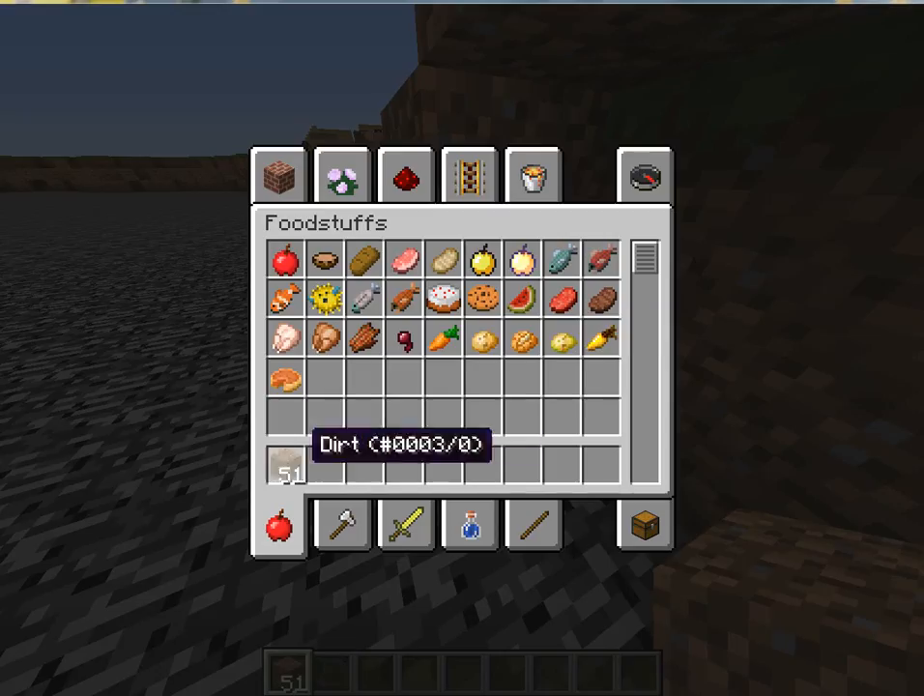
key("Escape")
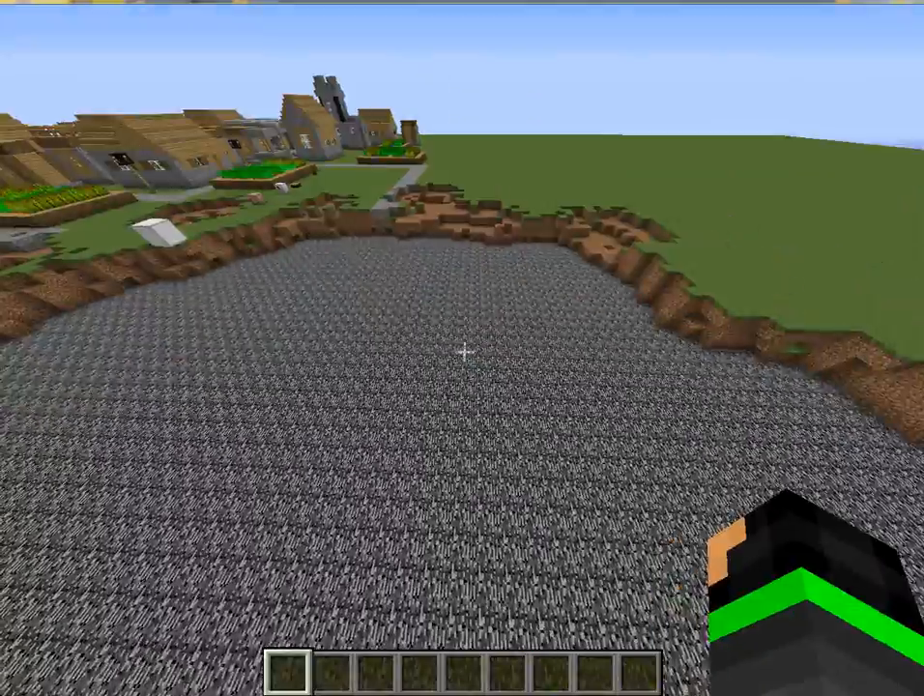
mouse_move(462, 348)
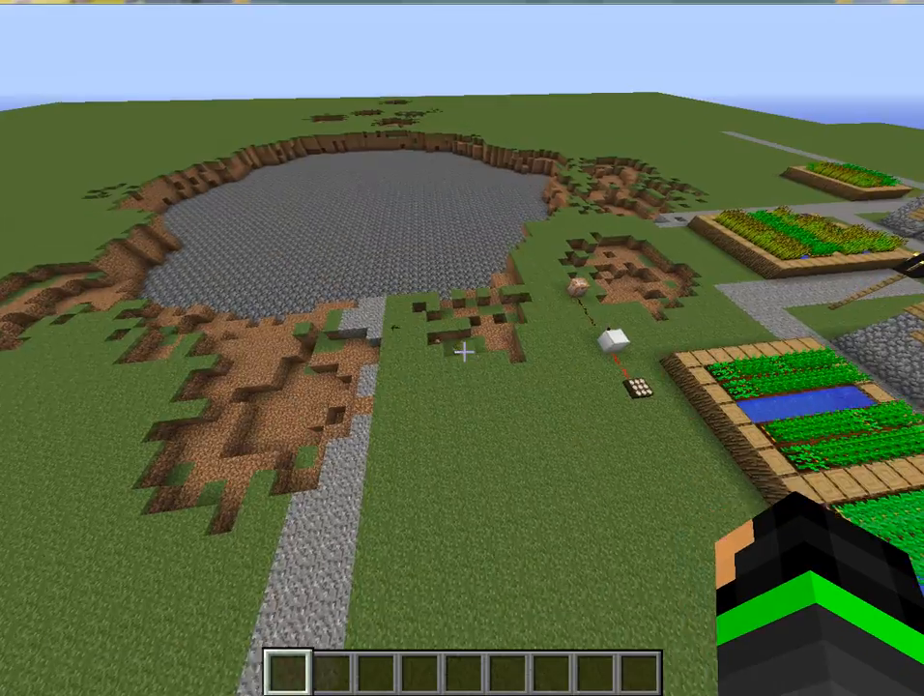
mouse_move(462, 348)
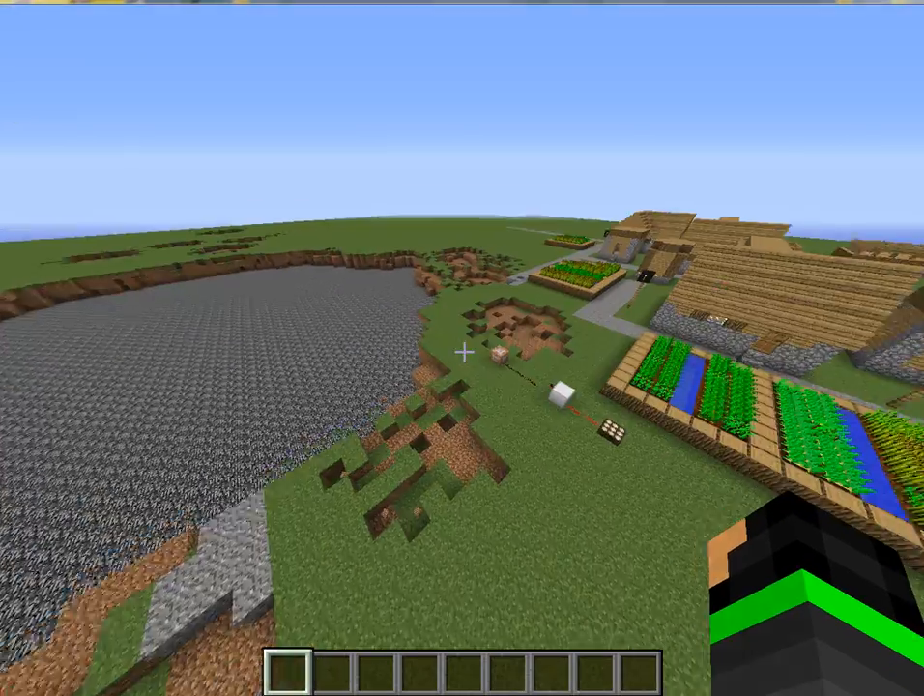
mouse_move(463, 348)
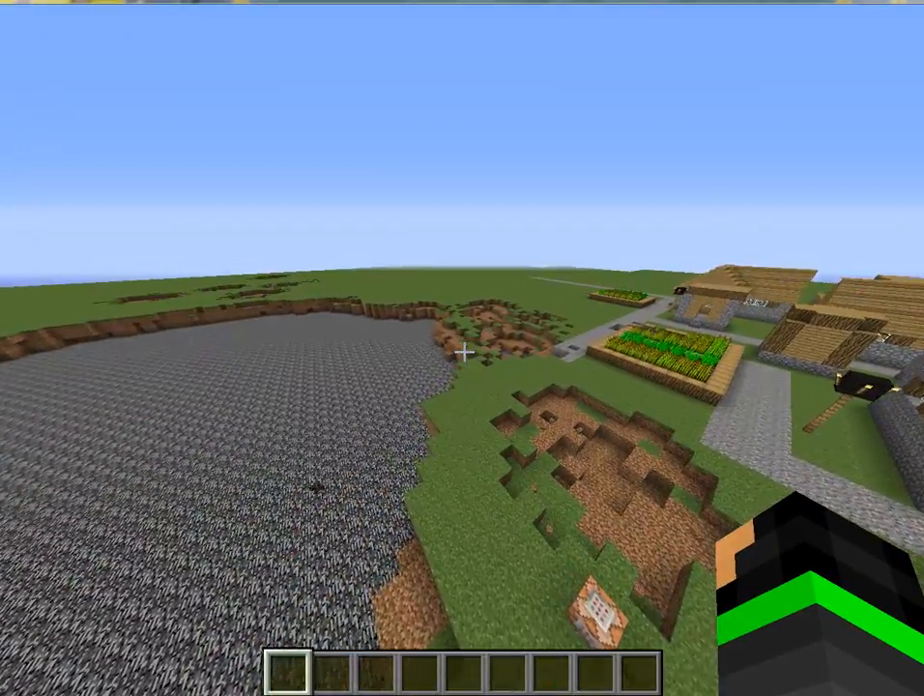
mouse_move(463, 349)
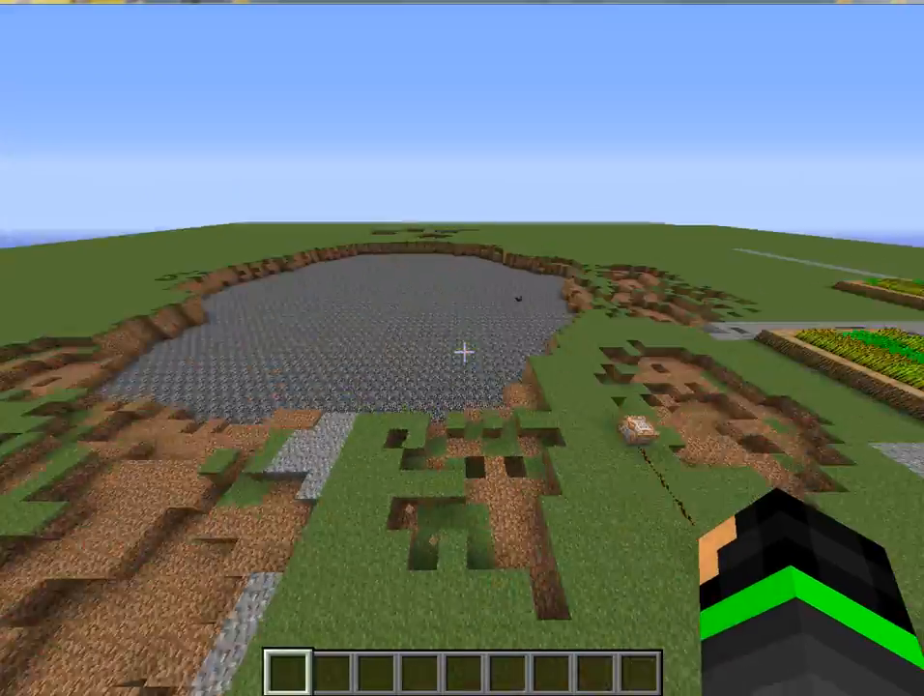
mouse_move(462, 348)
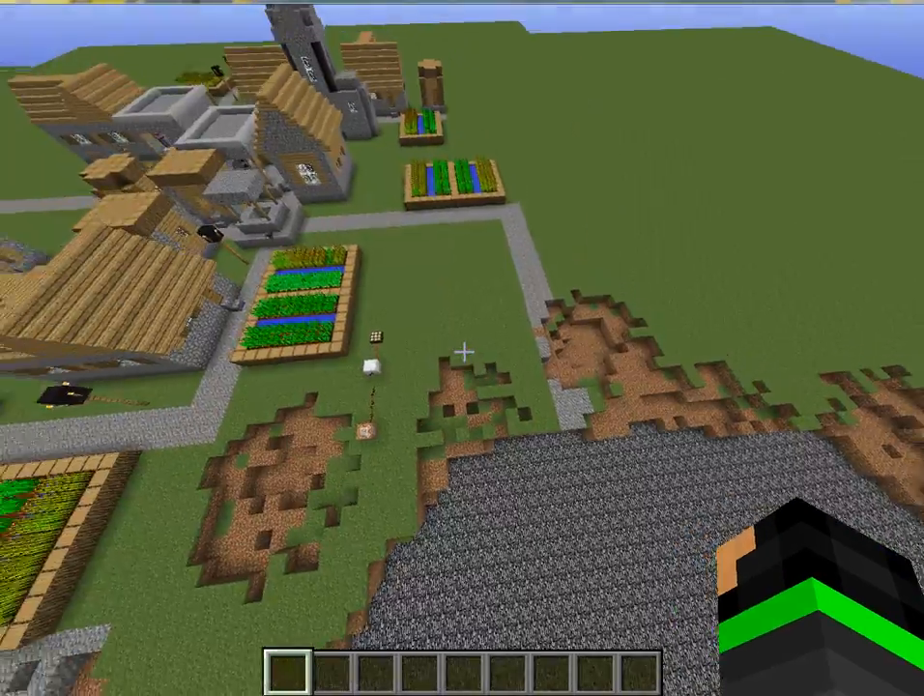
mouse_move(462, 348)
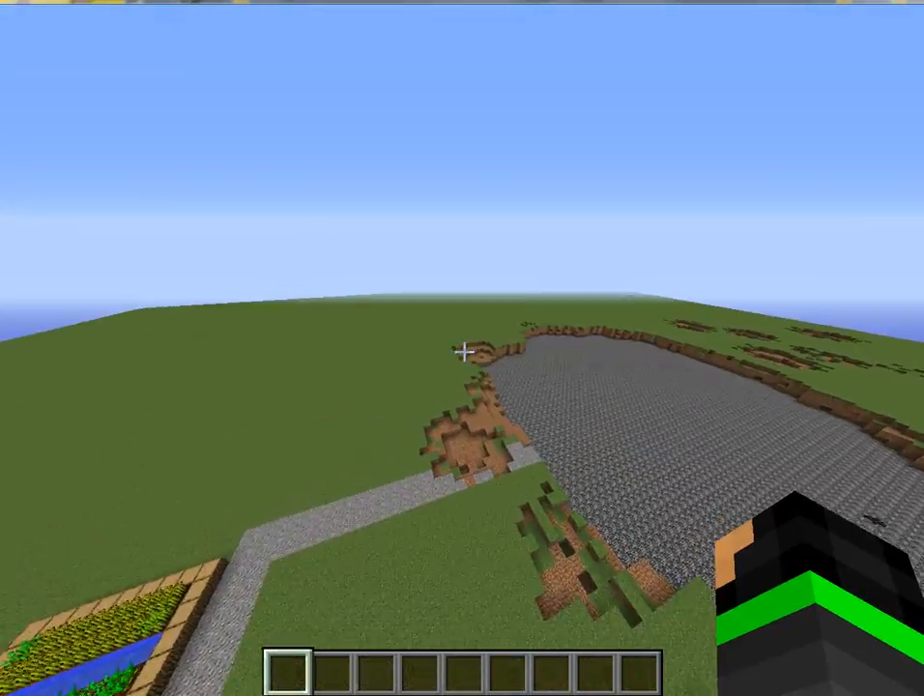
mouse_move(463, 348)
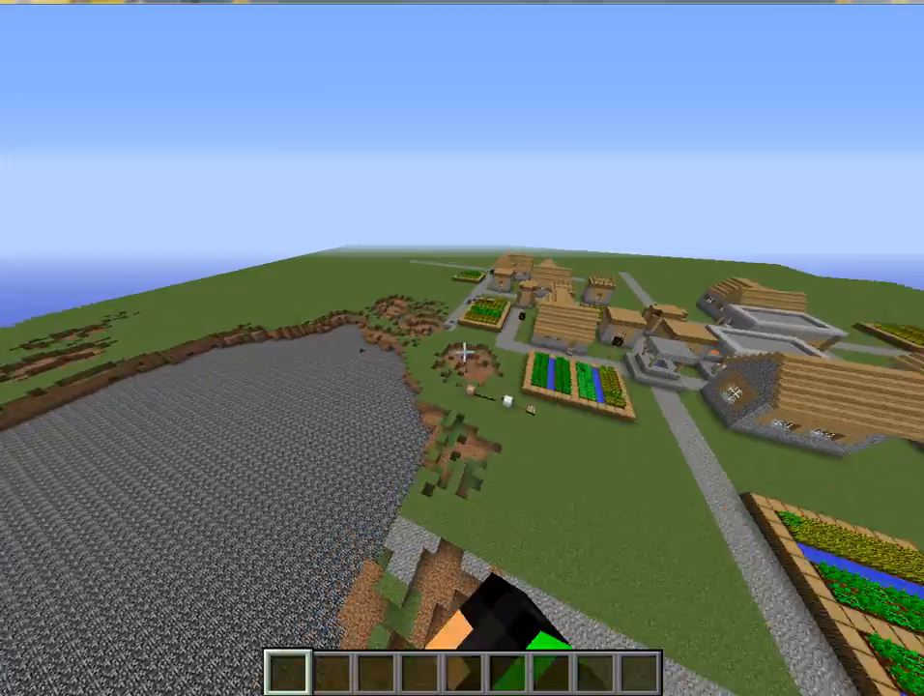
mouse_move(463, 348)
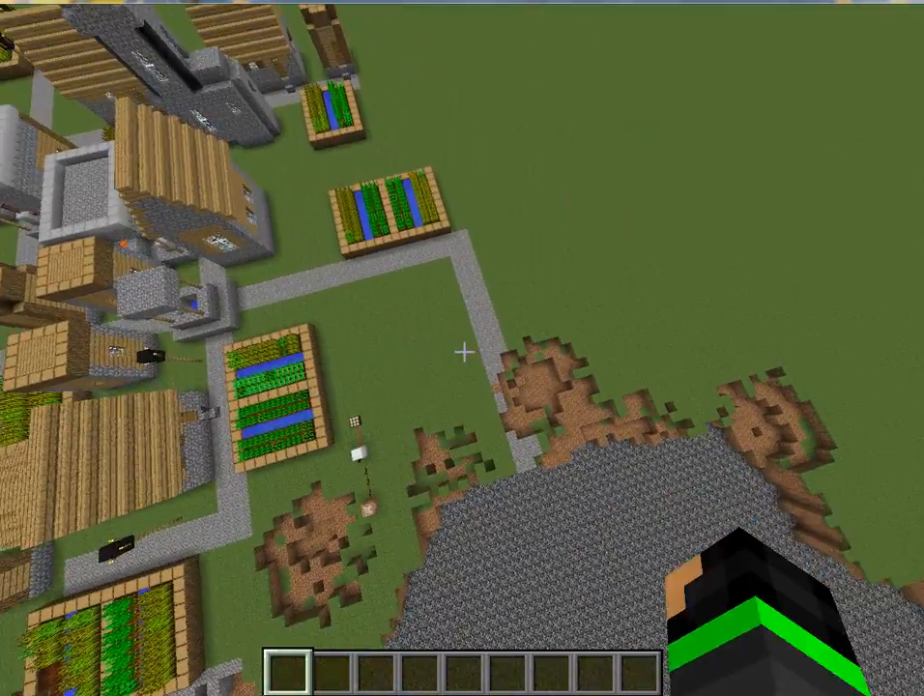
mouse_move(462, 354)
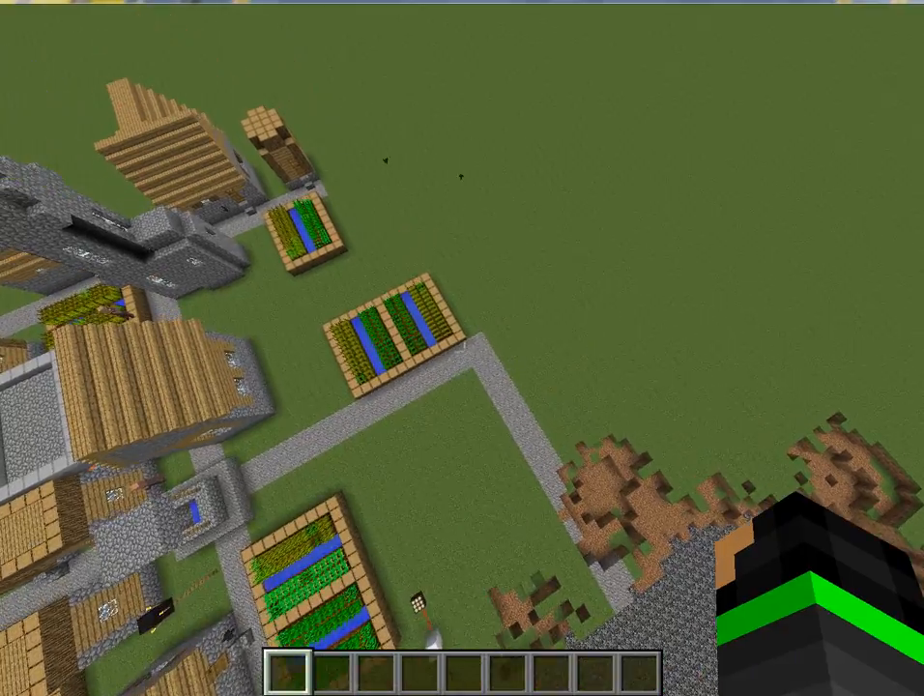
Step: Pause the game after flying above the bedrock crater and village
key("Escape")
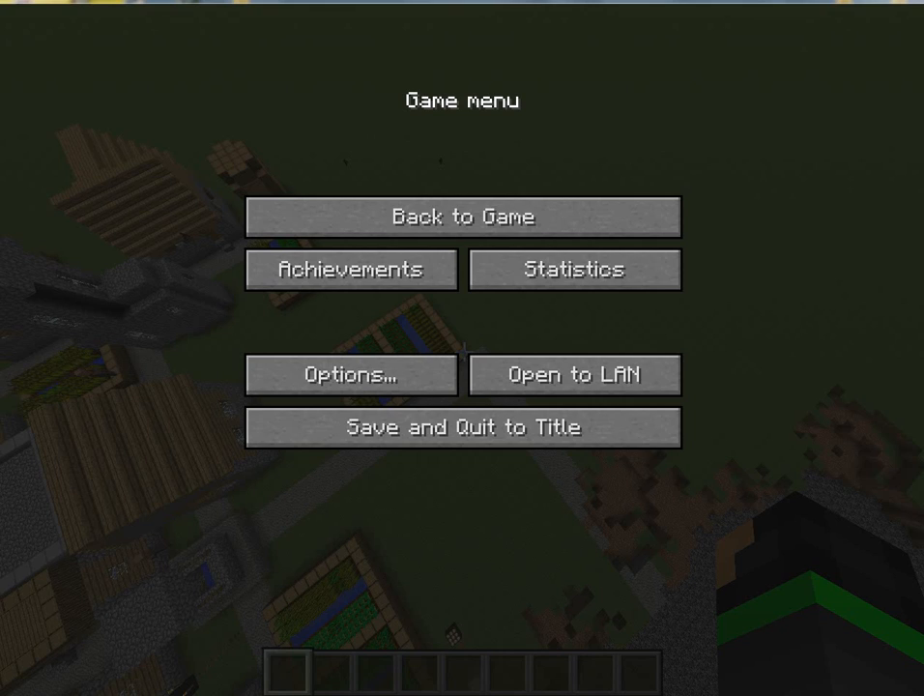